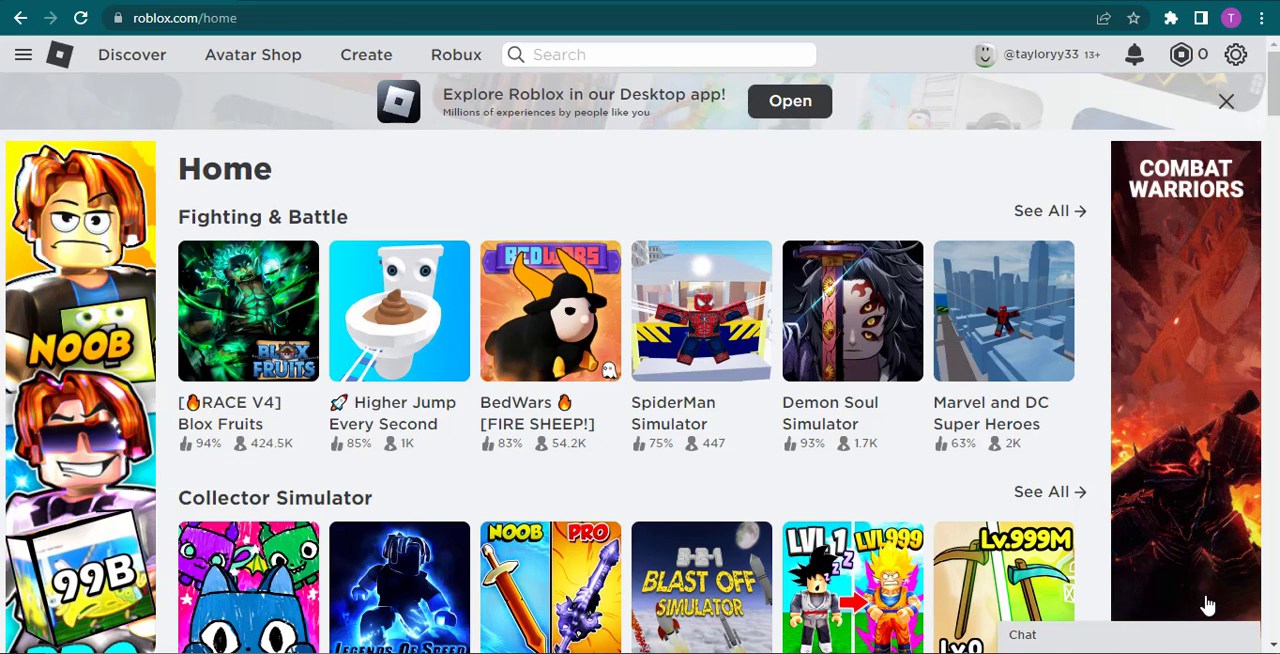
mouse_move(895, 205)
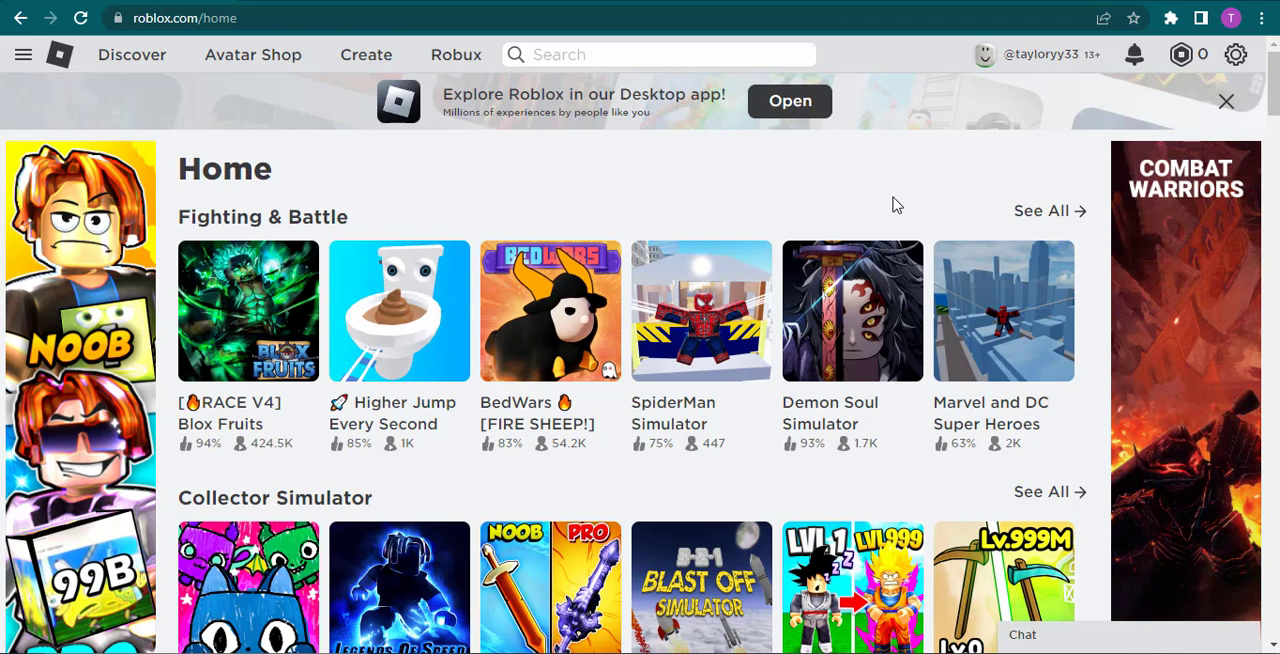
mouse_move(901, 204)
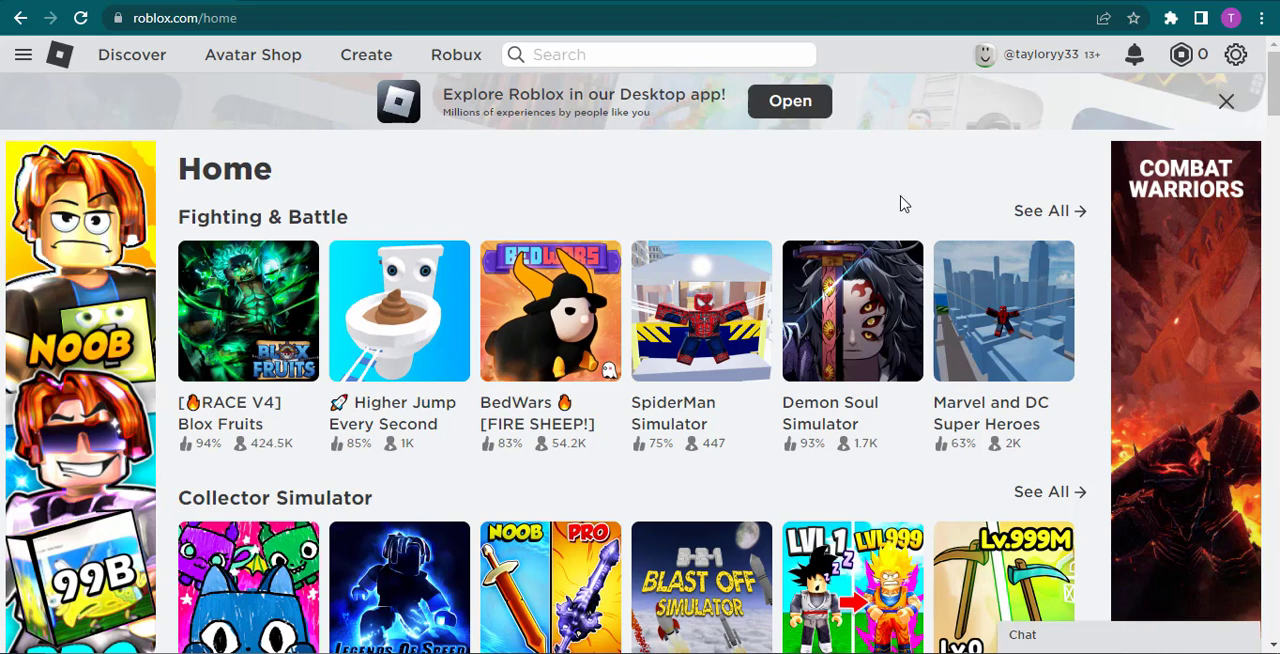
mouse_move(973, 196)
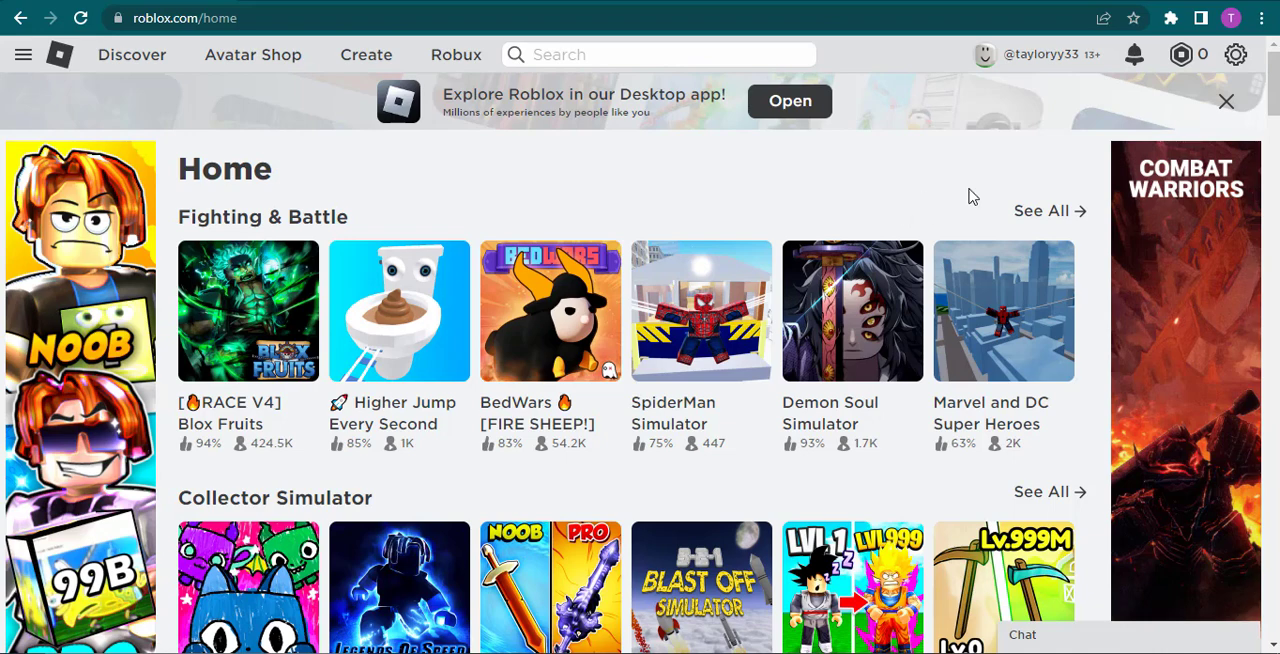
mouse_move(1011, 84)
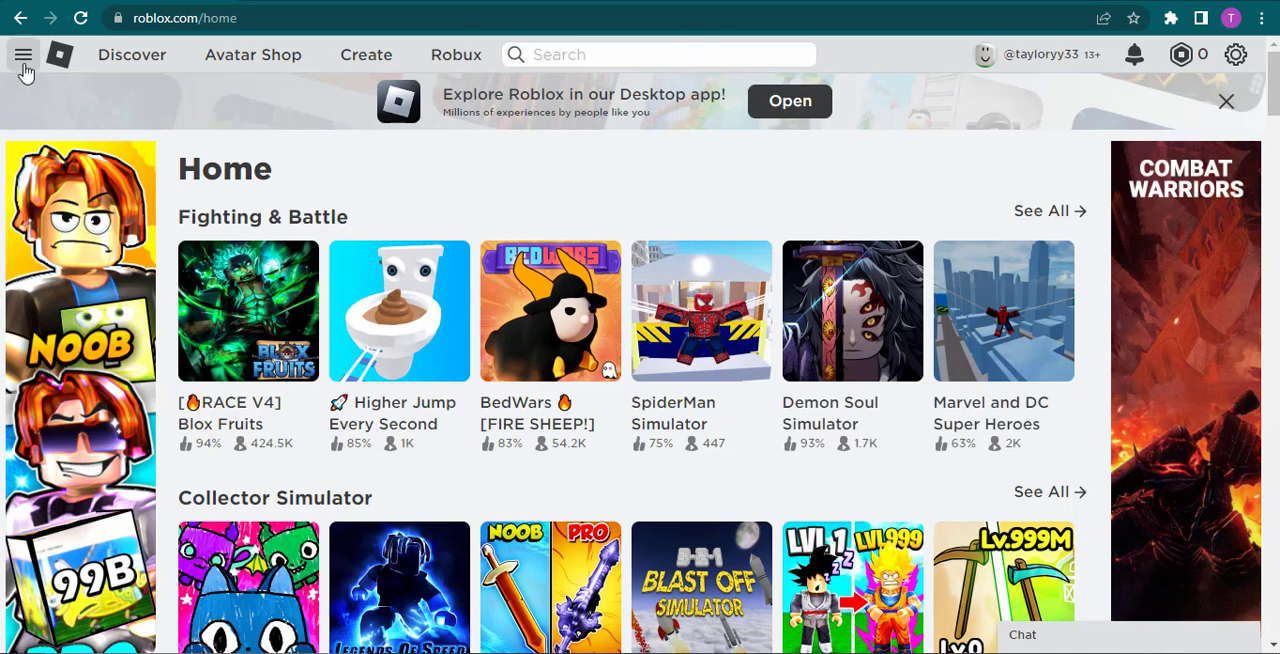
Step: Go to Avatar from the side navigation menu to reach the Avatar Editor
left_click(24, 55)
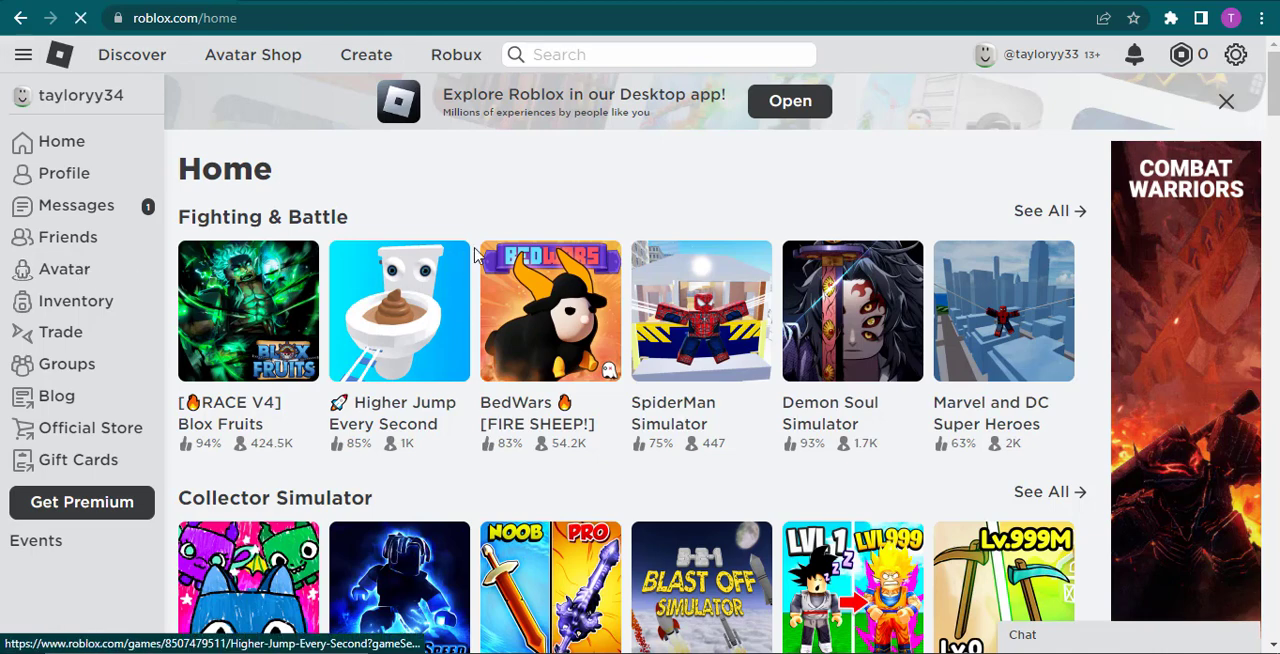
left_click(64, 268)
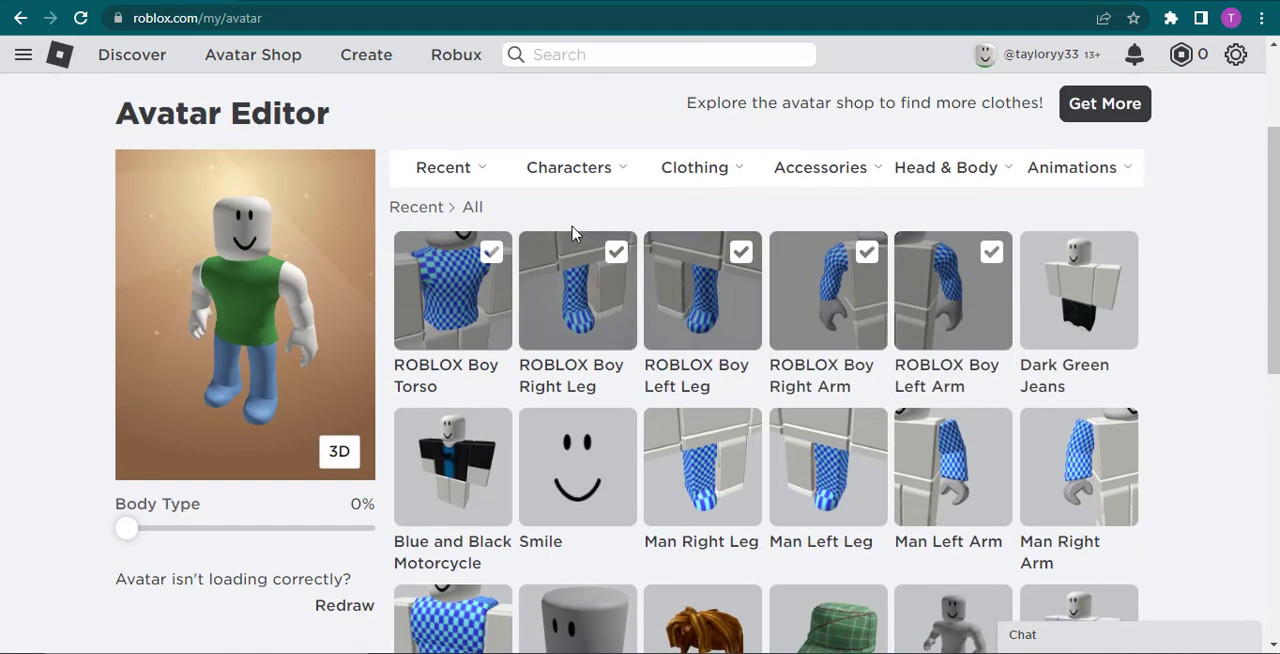
Step: Equip the green plaid cap from the Recent items grid
left_click(569, 167)
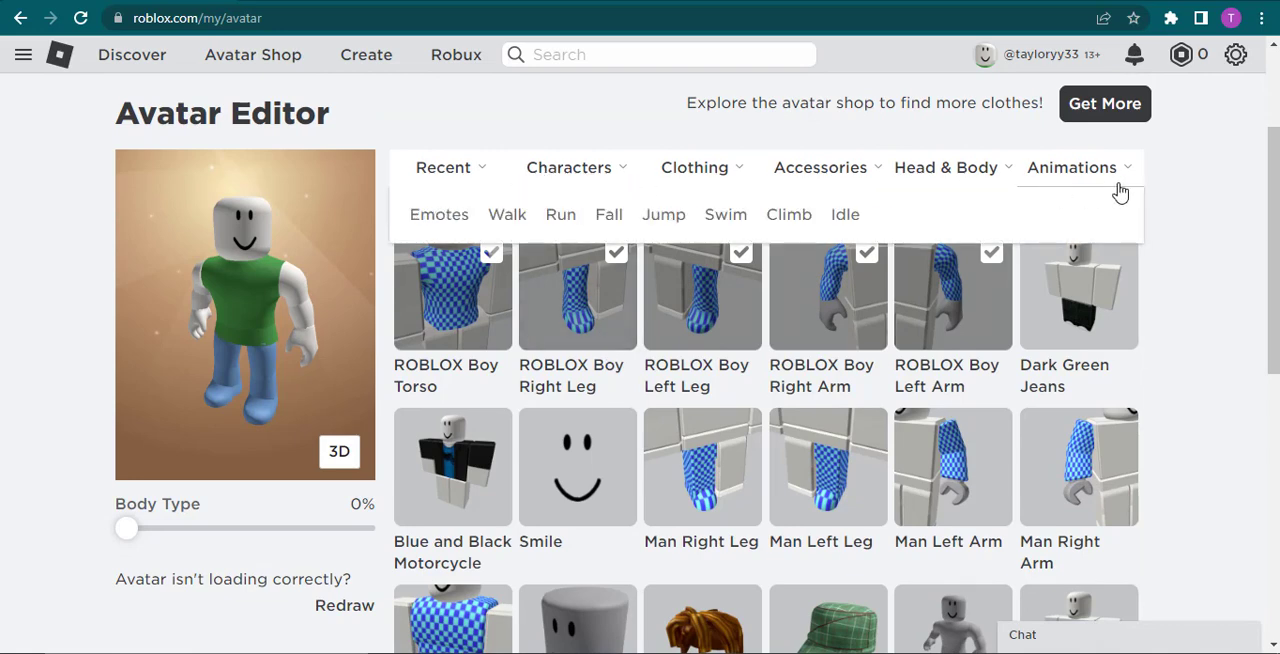
scroll("down", 3)
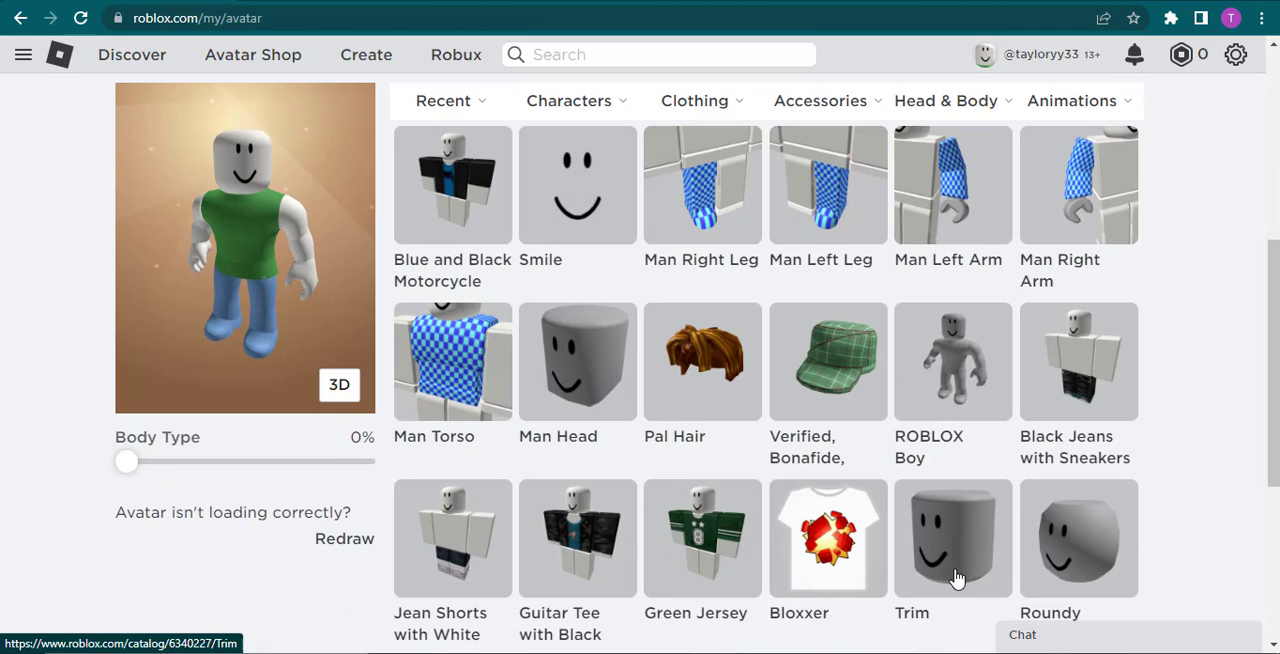
left_click(828, 362)
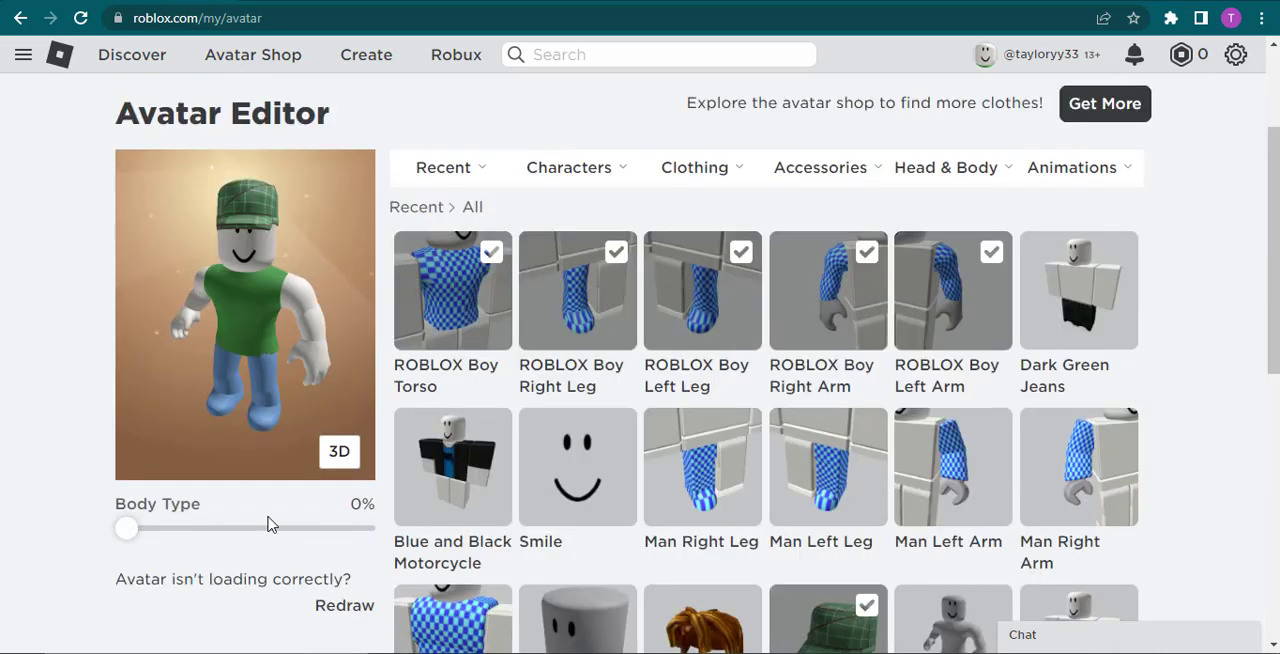
left_click(1071, 167)
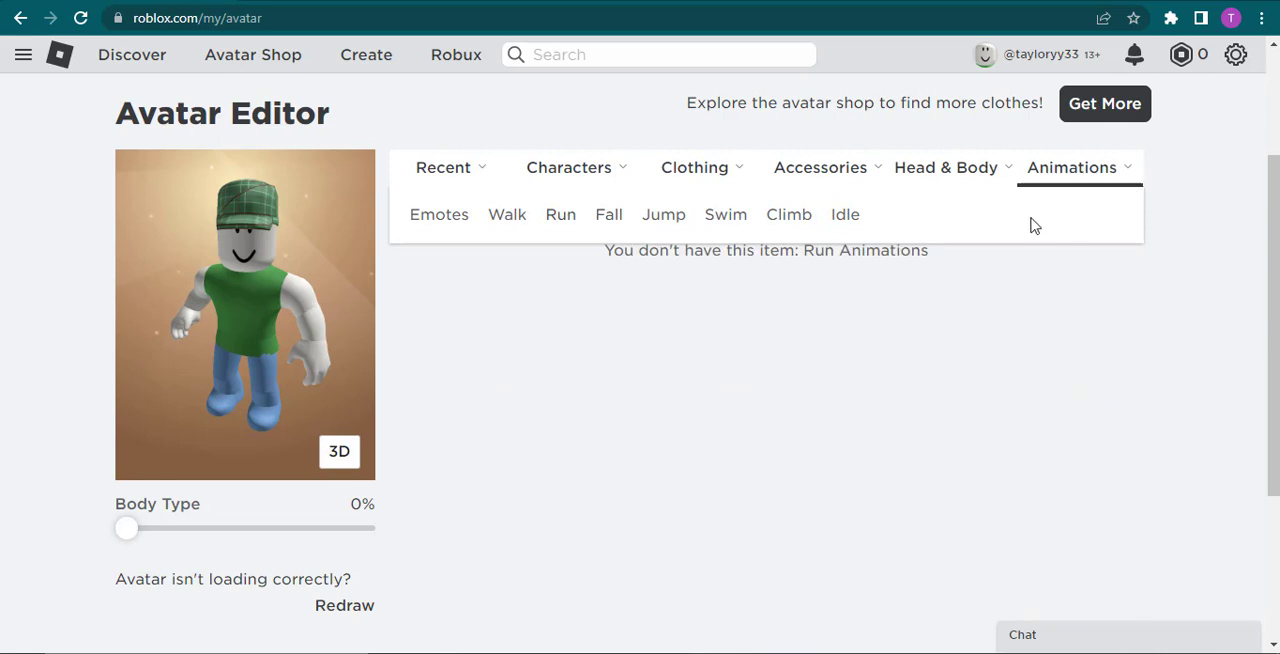
Step: Show the owned emotes and open the Equip Emotes slot wheel
left_click(438, 214)
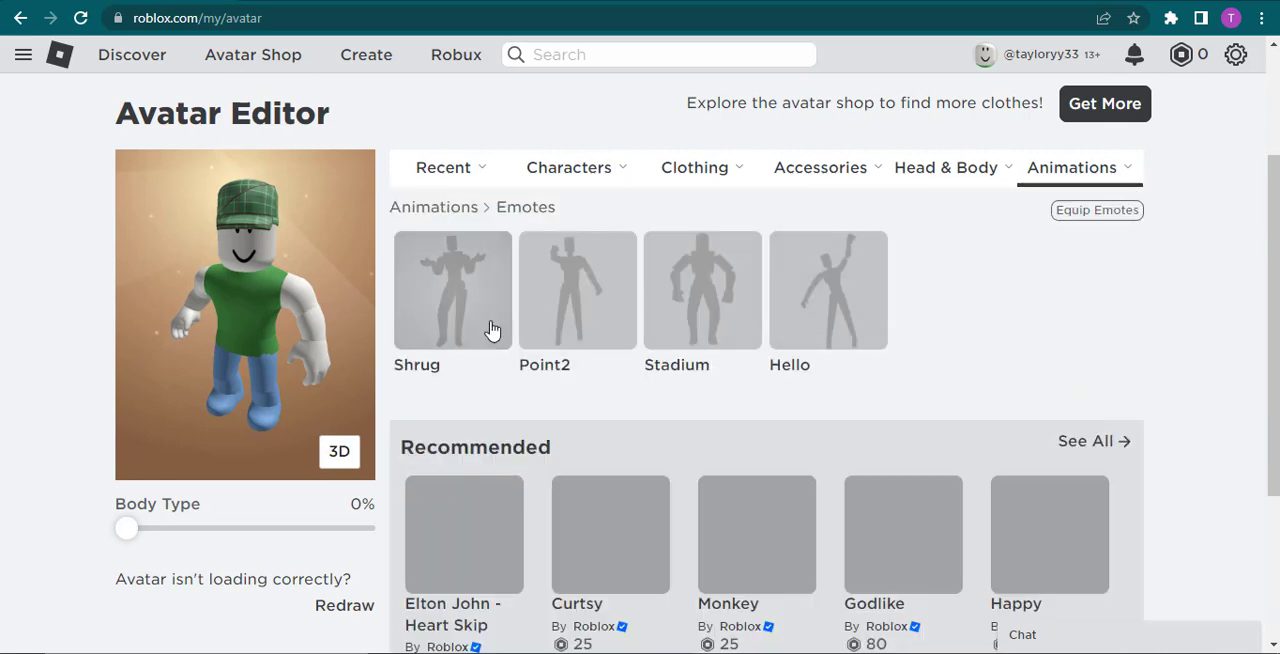
mouse_move(702, 275)
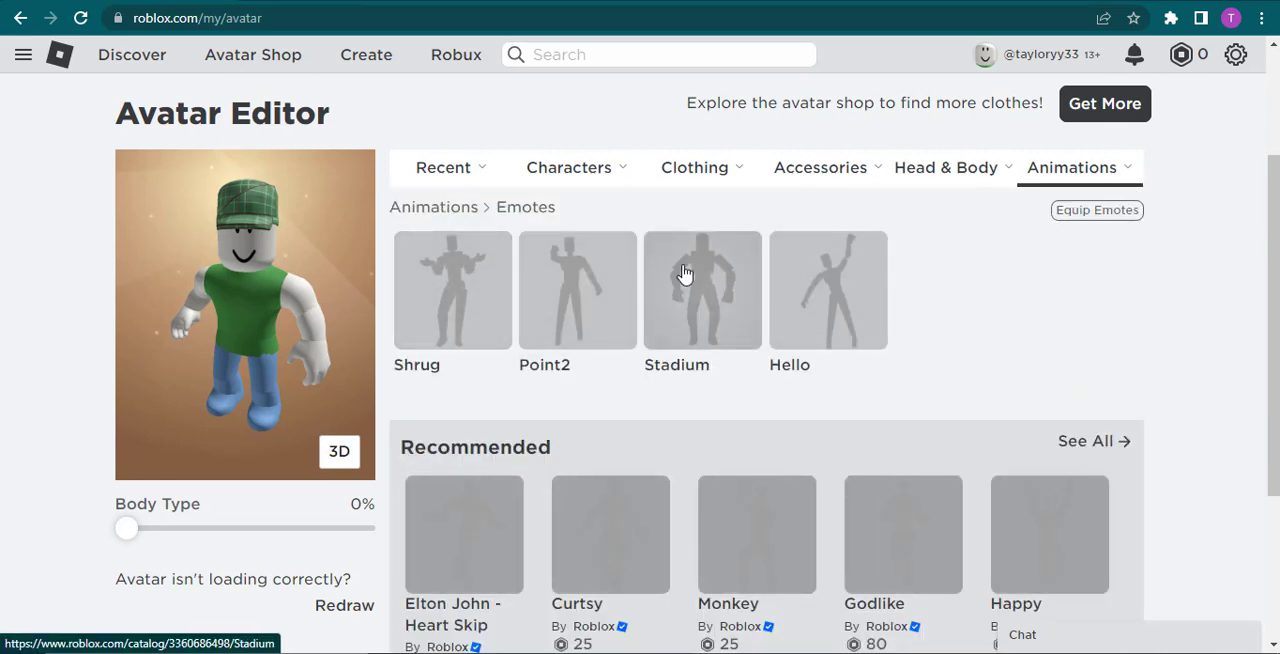
left_click(1096, 210)
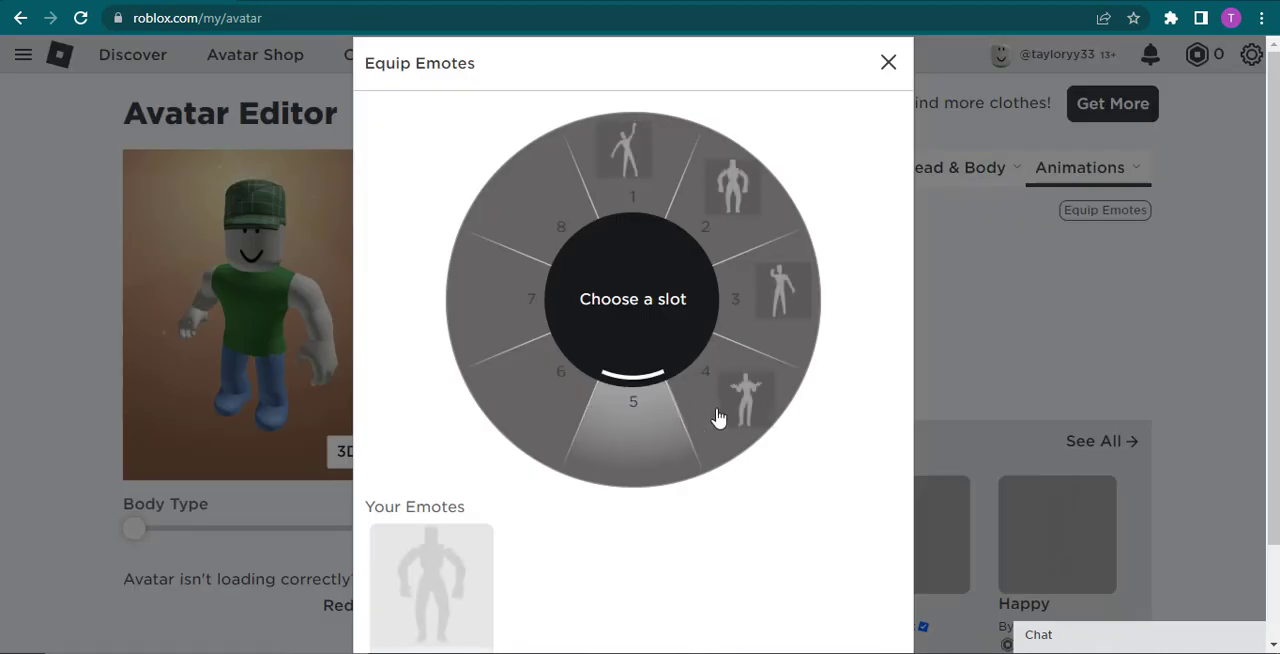
Step: Close the Equip Emotes wheel, leaving Shrug, Point2, Stadium and Hello listed
left_click(887, 62)
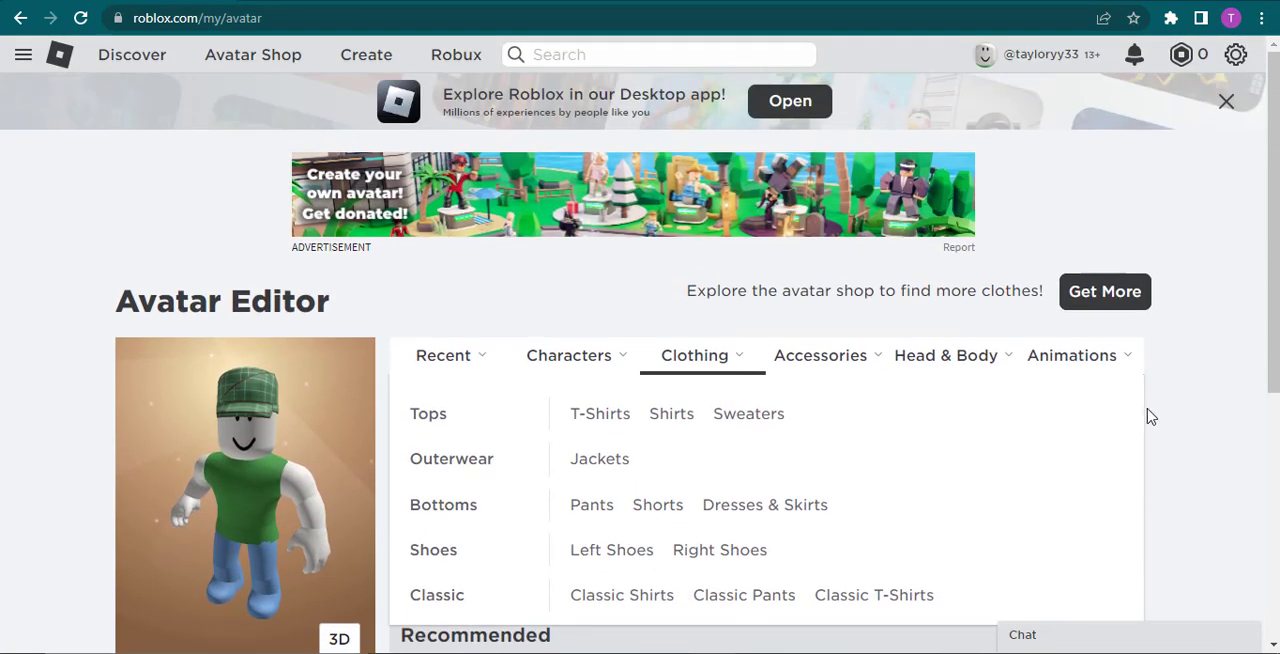
mouse_move(443, 355)
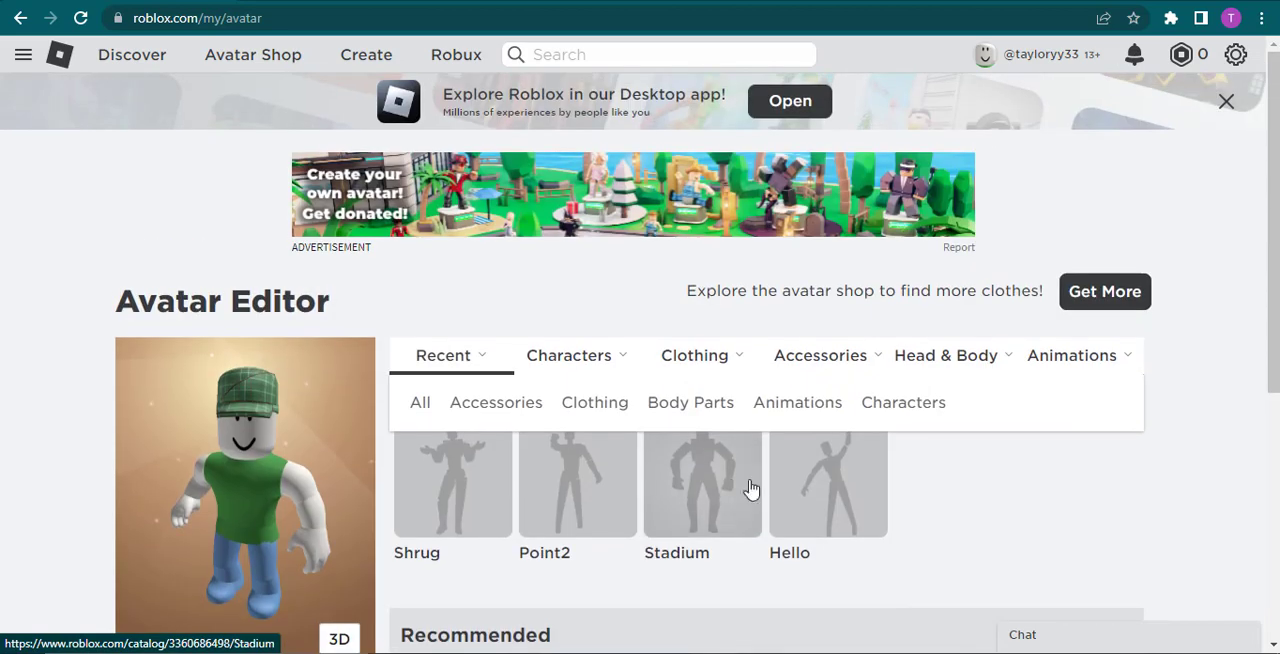
mouse_move(280, 330)
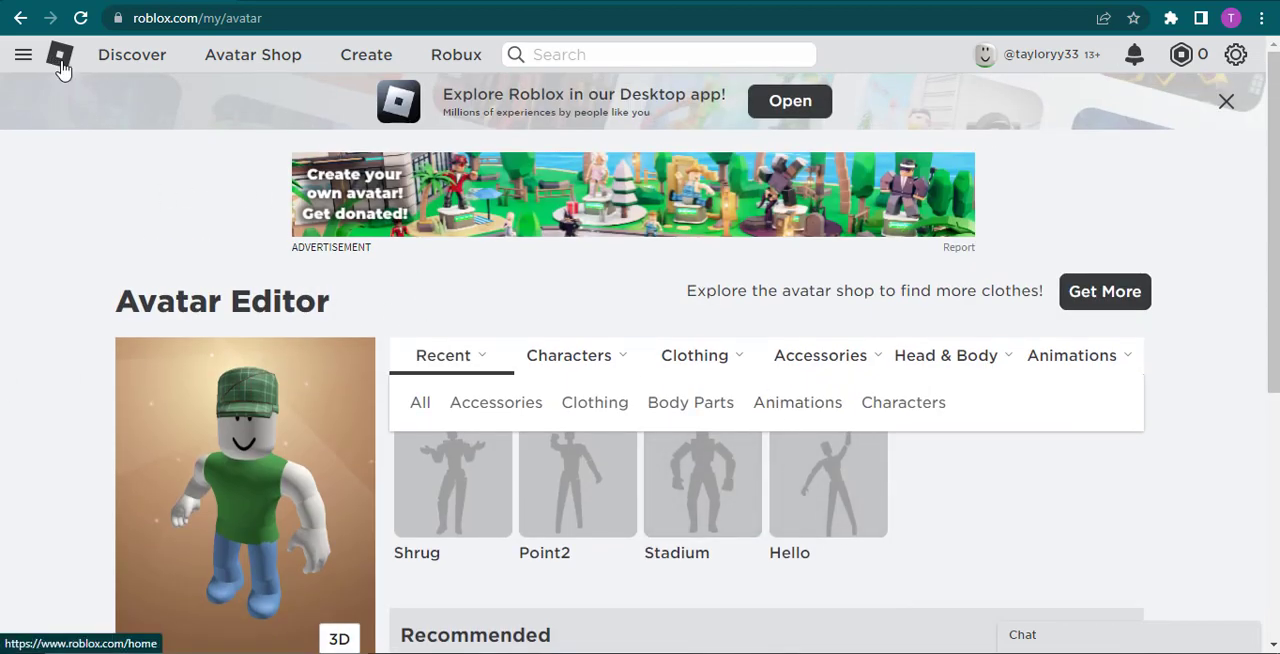
left_click(1071, 355)
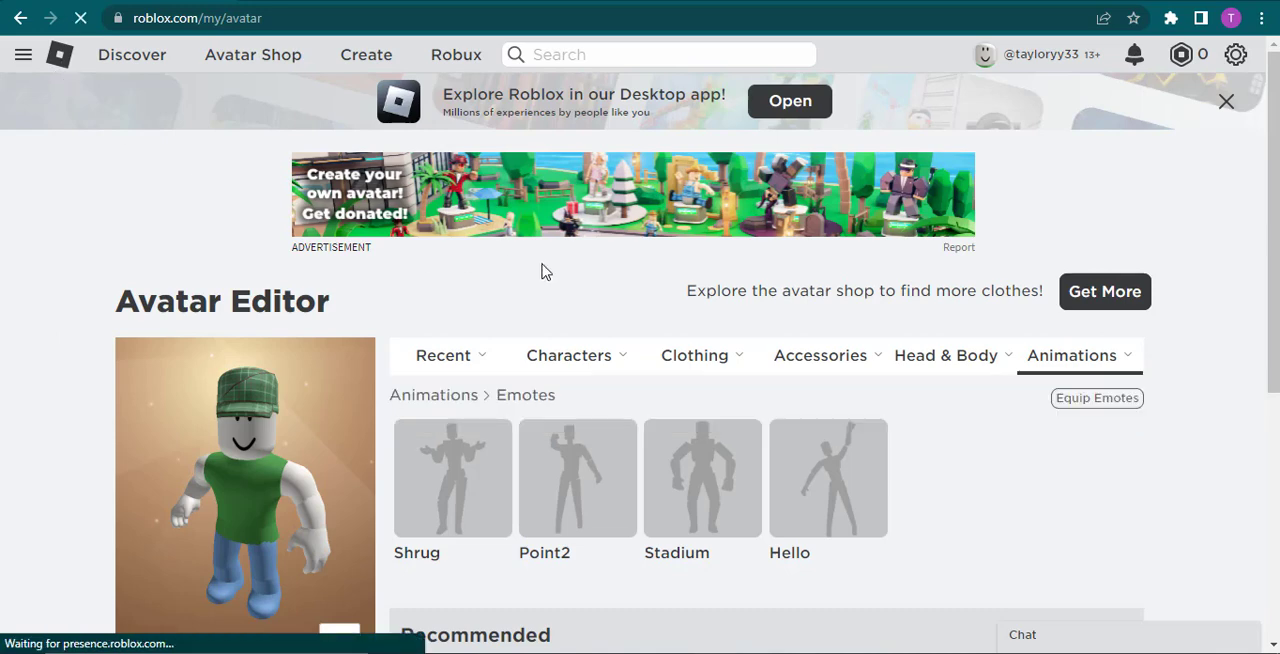